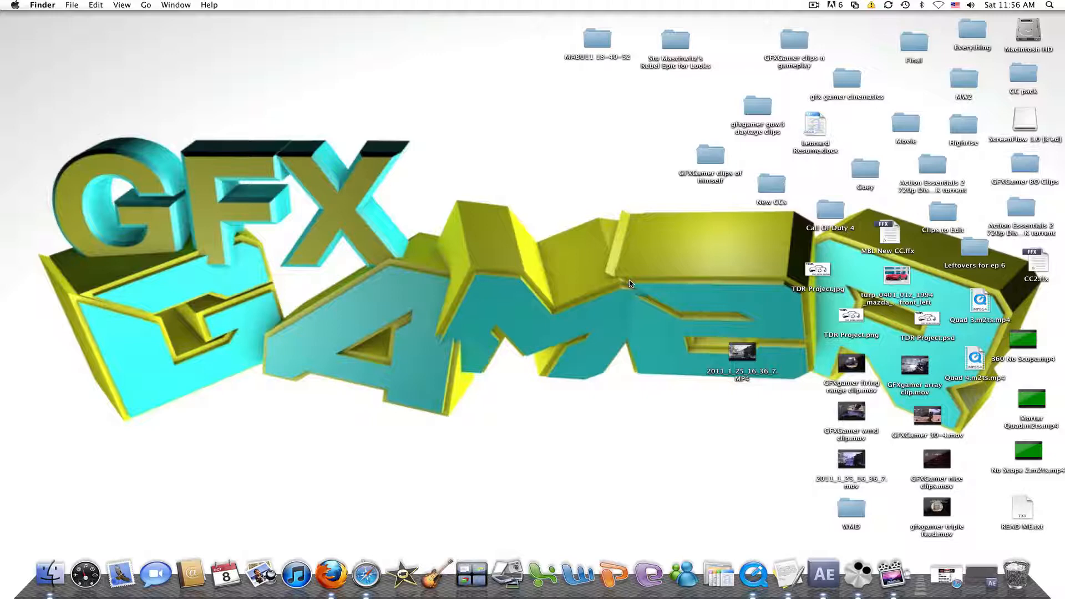
# Play the 2011_1_25_16_36_7.mov gameplay clip from the desktop in QuickTime Player, then close its window.
pyautogui.click(851, 459)
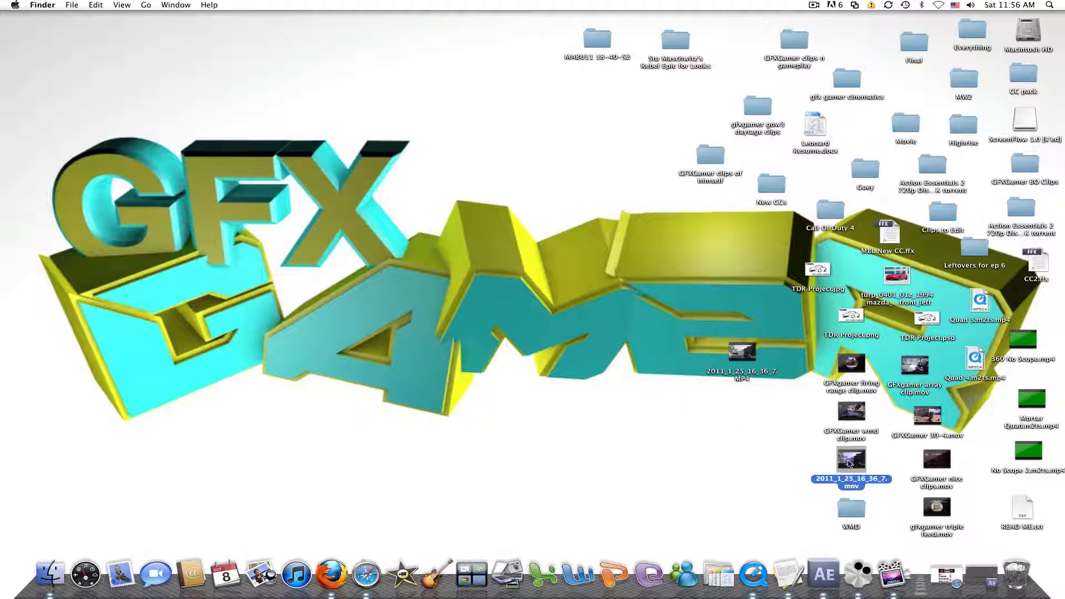
pyautogui.doubleClick(852, 460)
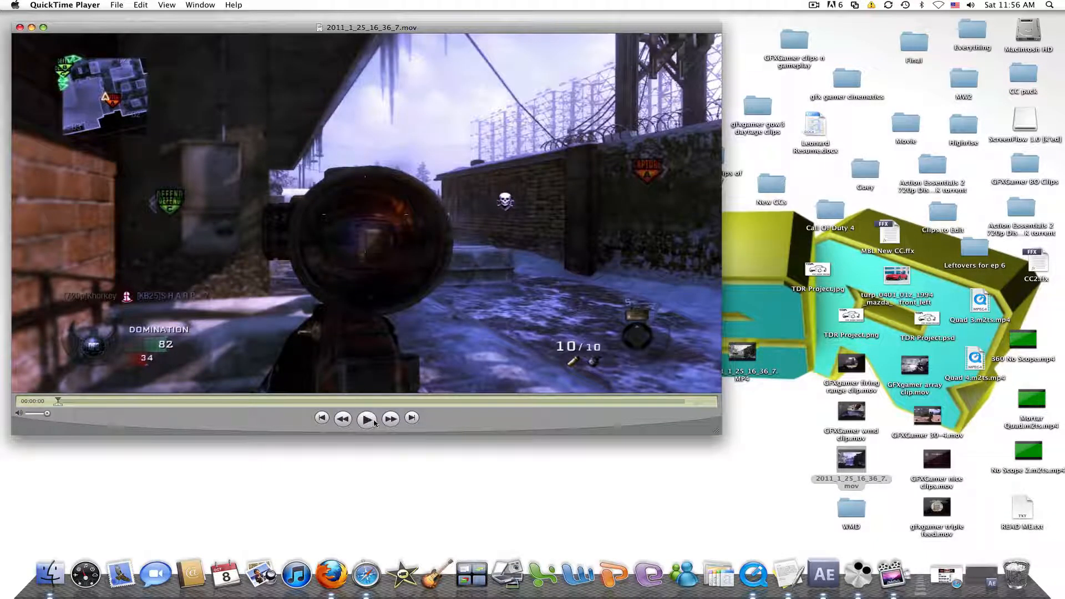
pyautogui.click(366, 418)
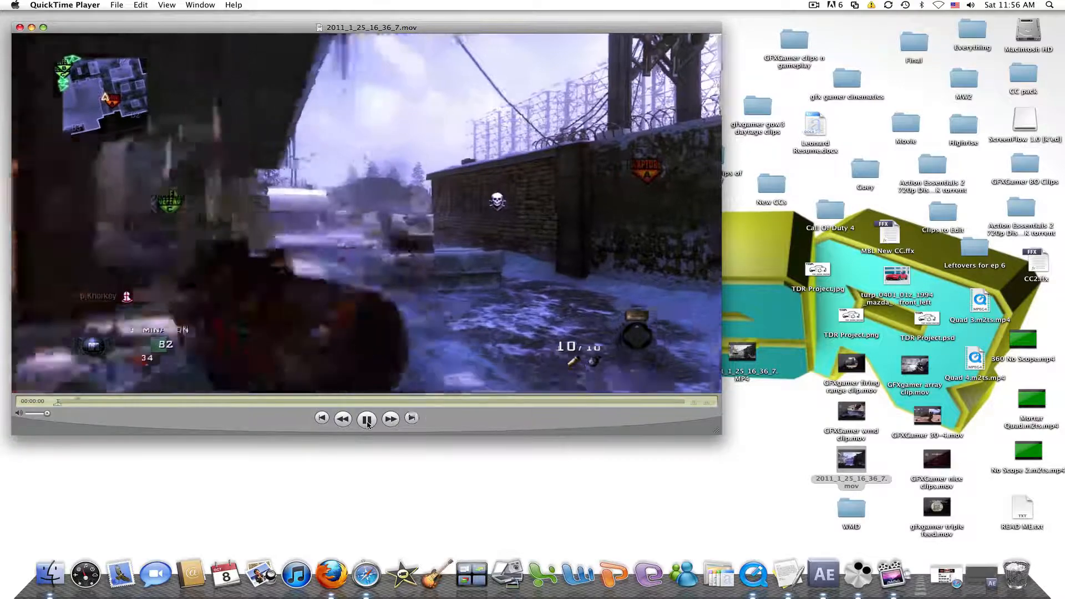
pyautogui.click(366, 419)
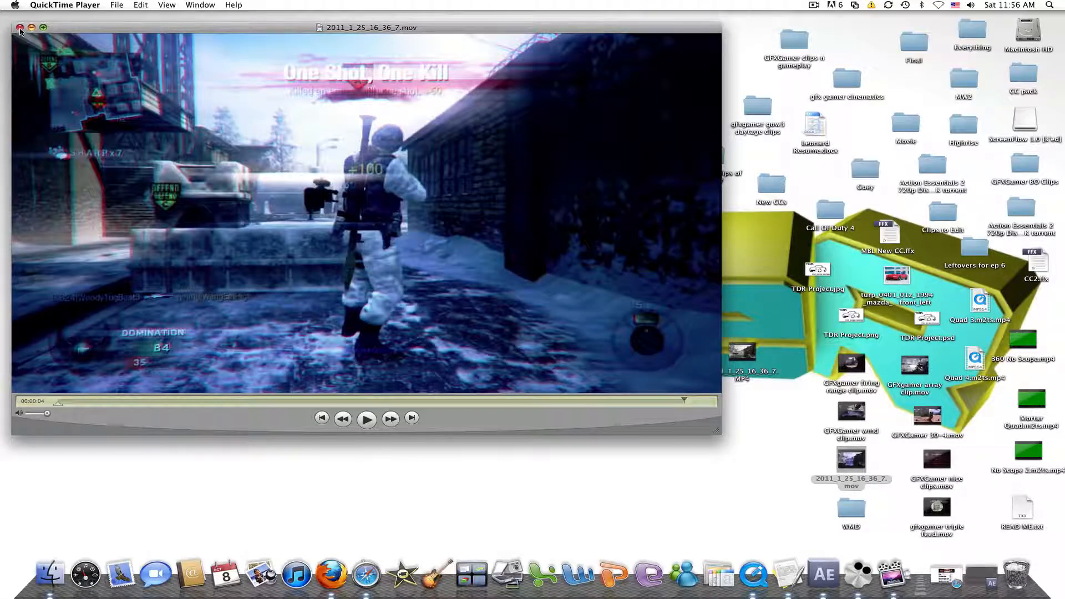
pyautogui.click(19, 26)
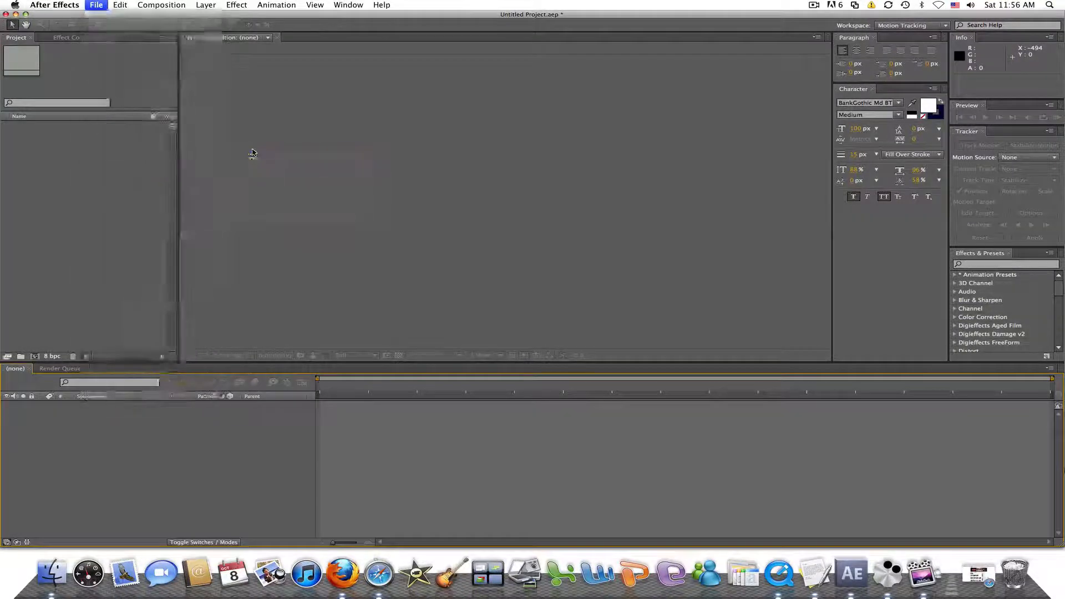
pyautogui.click(98, 5)
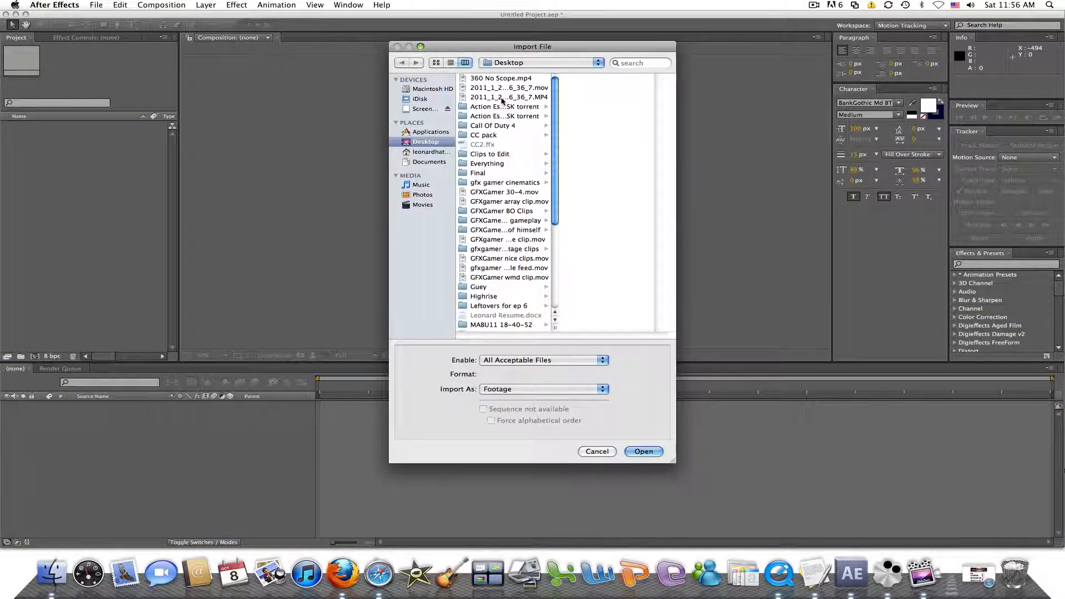
pyautogui.click(500, 88)
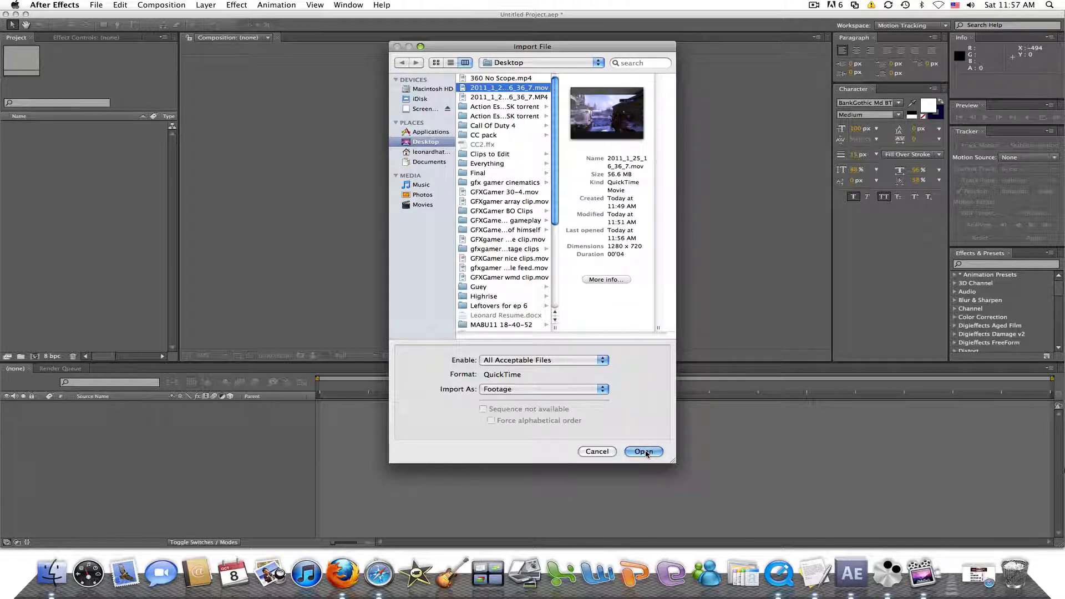
pyautogui.click(643, 451)
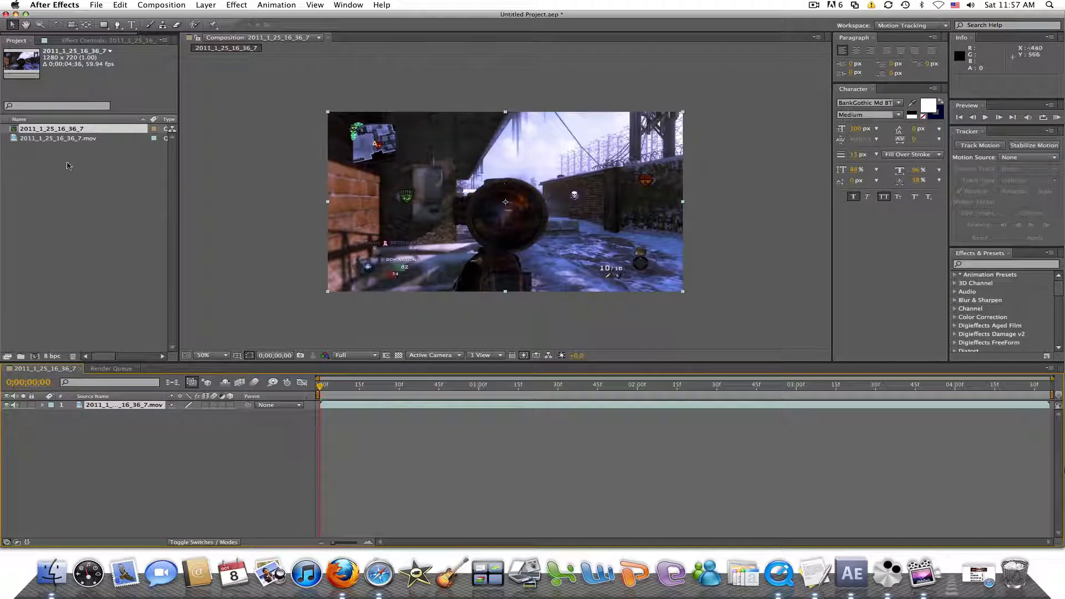
pyautogui.click(98, 4)
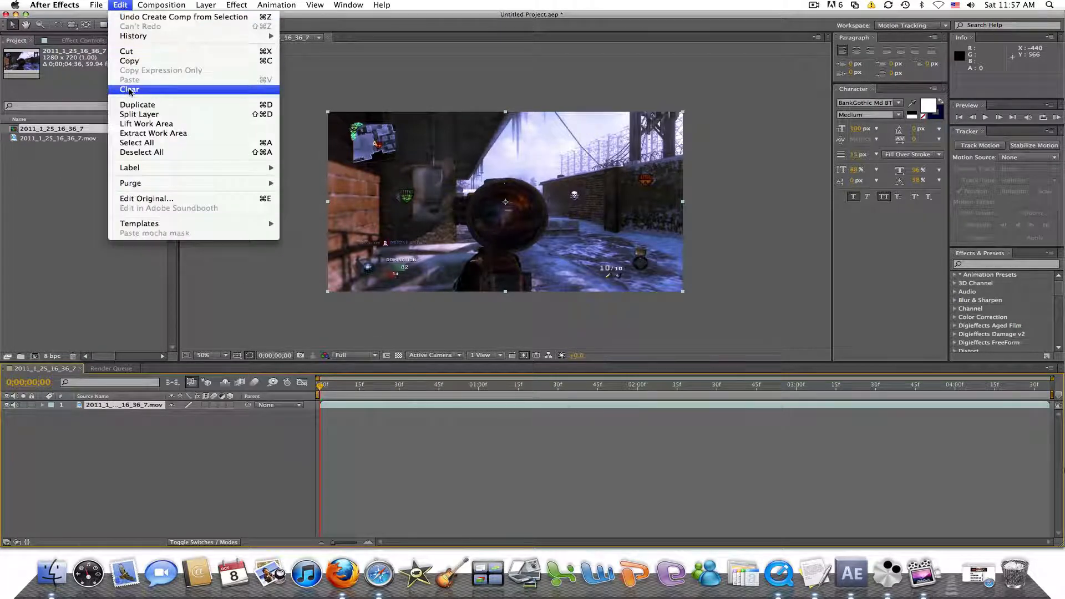
pyautogui.click(128, 88)
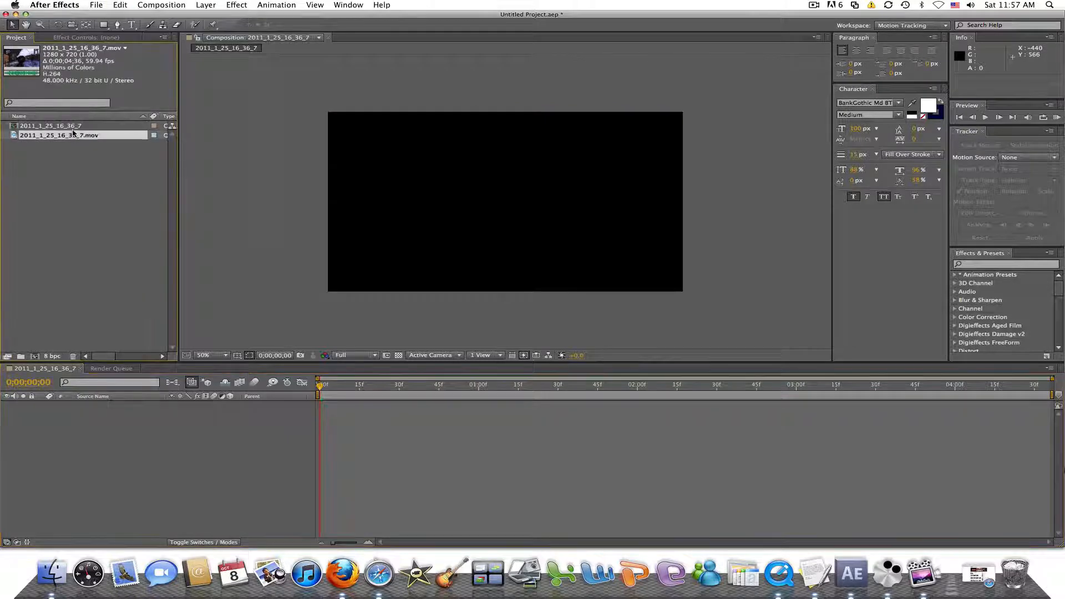
pyautogui.click(118, 5)
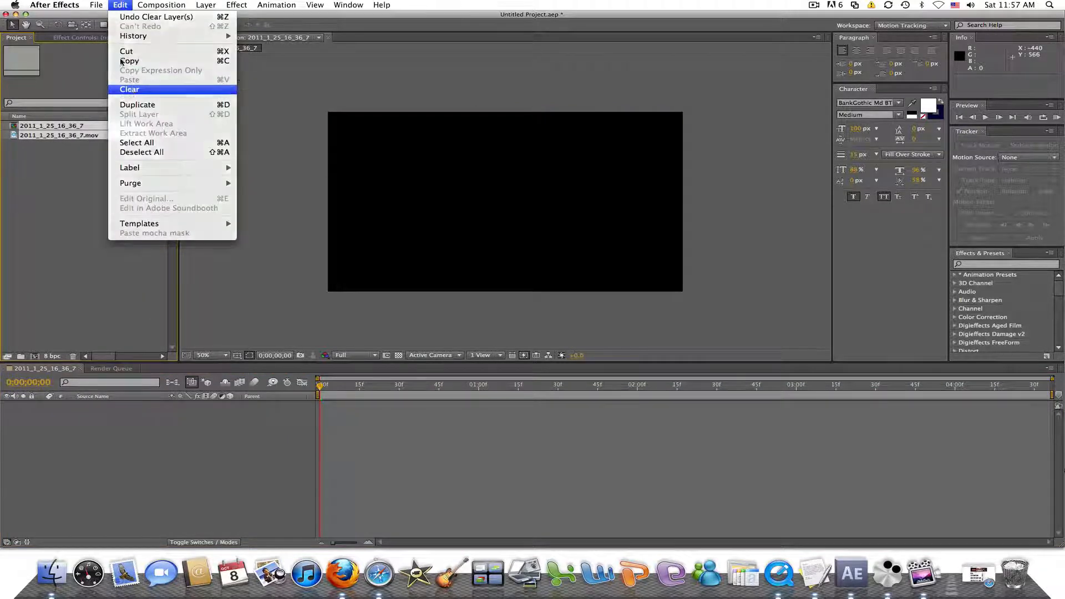
pyautogui.click(129, 89)
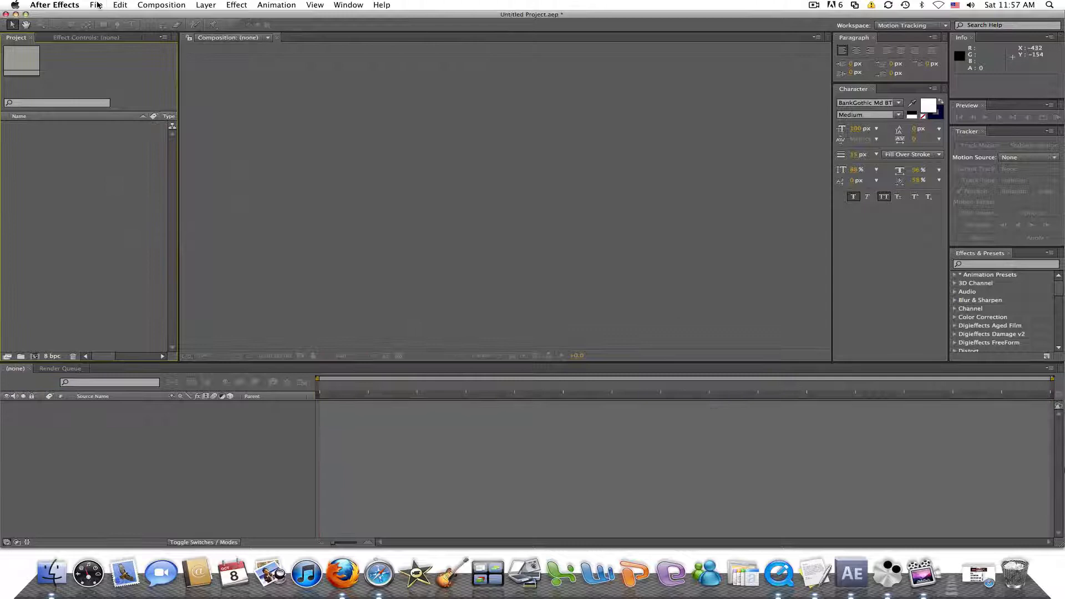
# Import 2011_1_25_16_36_7.MP4 via File > Import and create a composition from it.
pyautogui.click(96, 5)
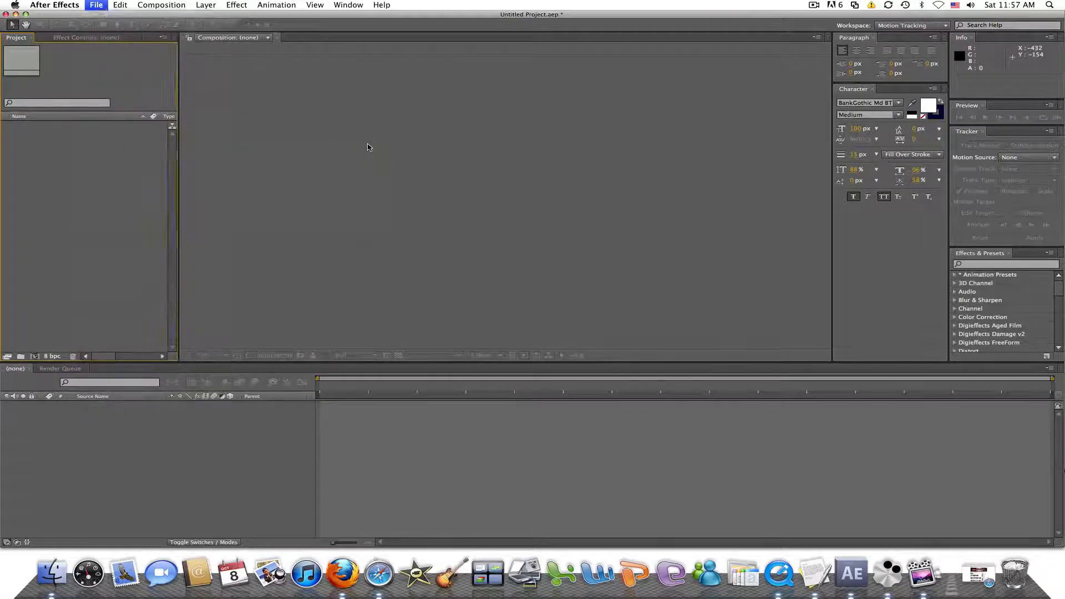
pyautogui.click(95, 5)
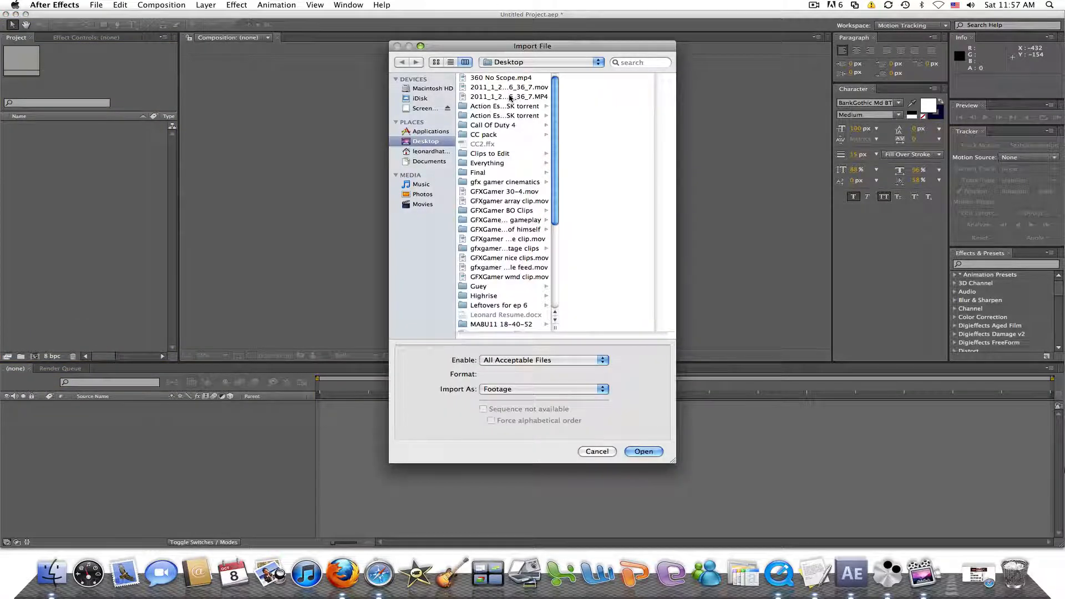
pyautogui.click(506, 96)
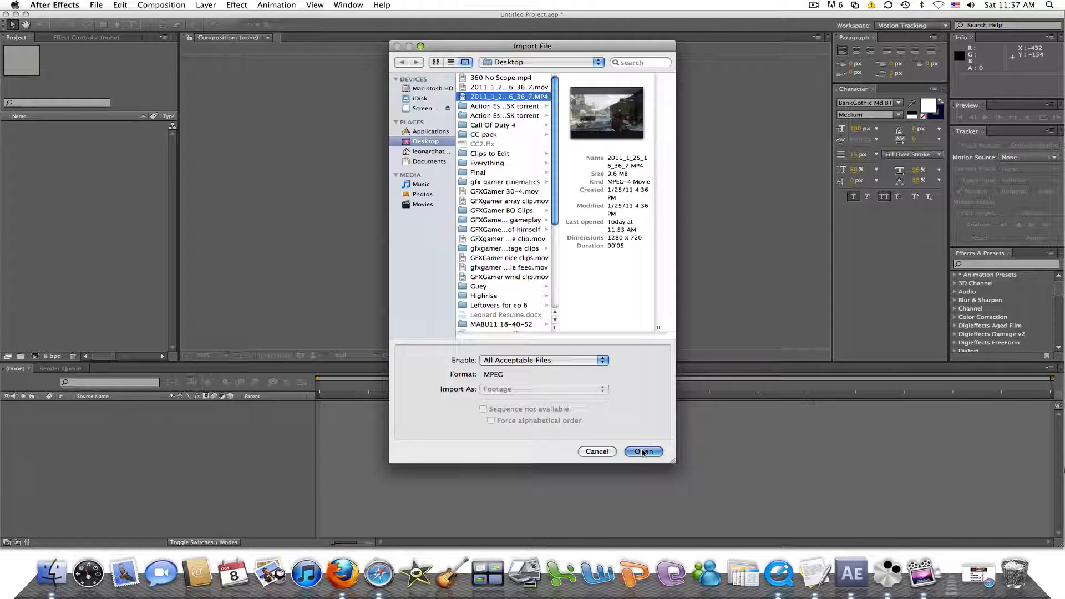
pyautogui.click(644, 452)
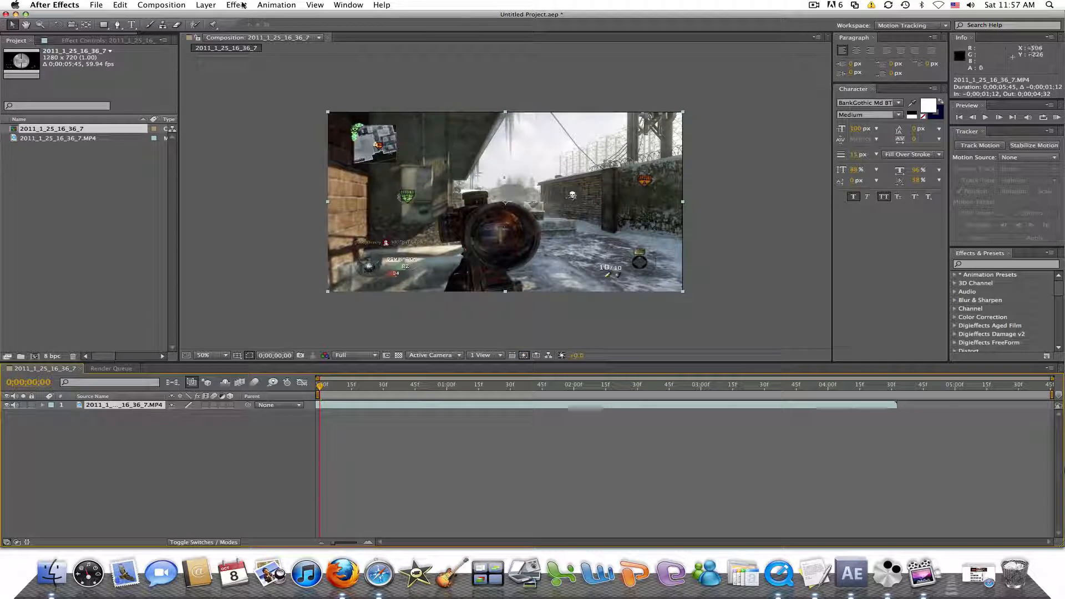
# Apply a saved colour-correction .ffx animation preset to the gameplay clip.
pyautogui.click(275, 4)
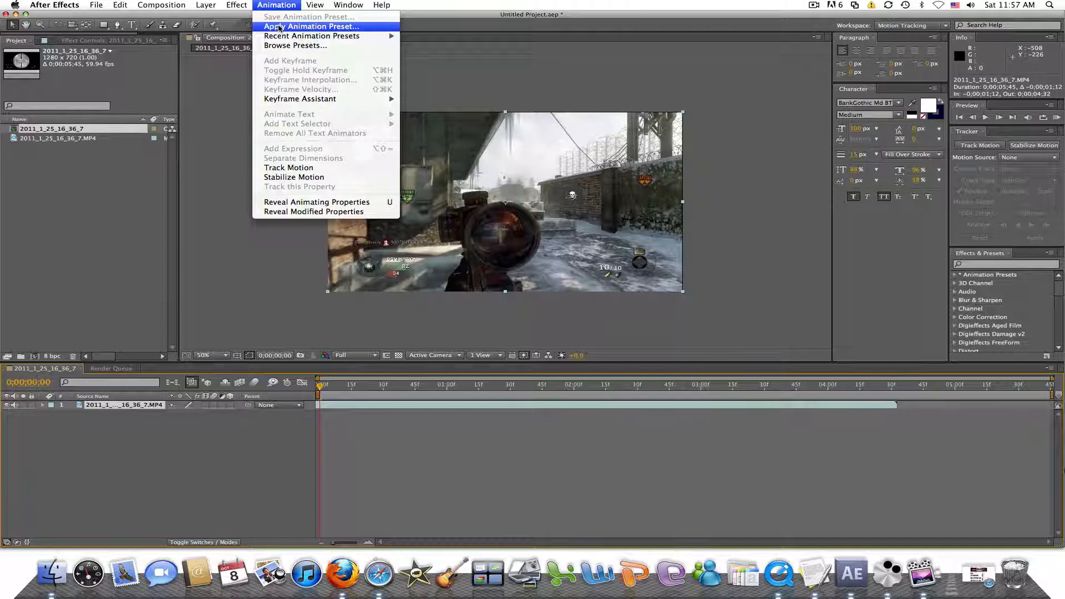
pyautogui.click(311, 27)
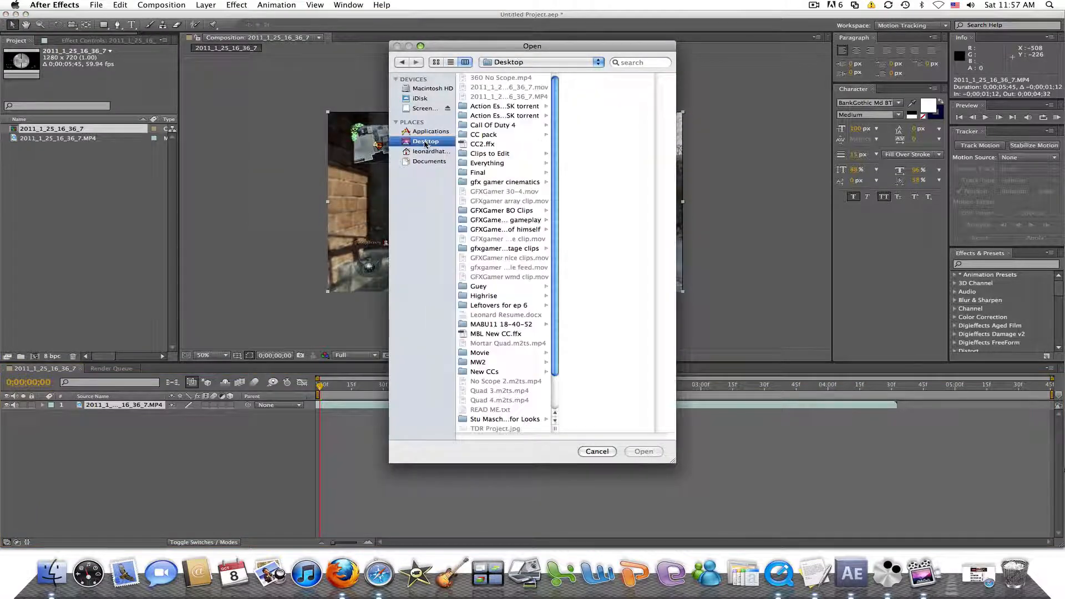
pyautogui.click(643, 451)
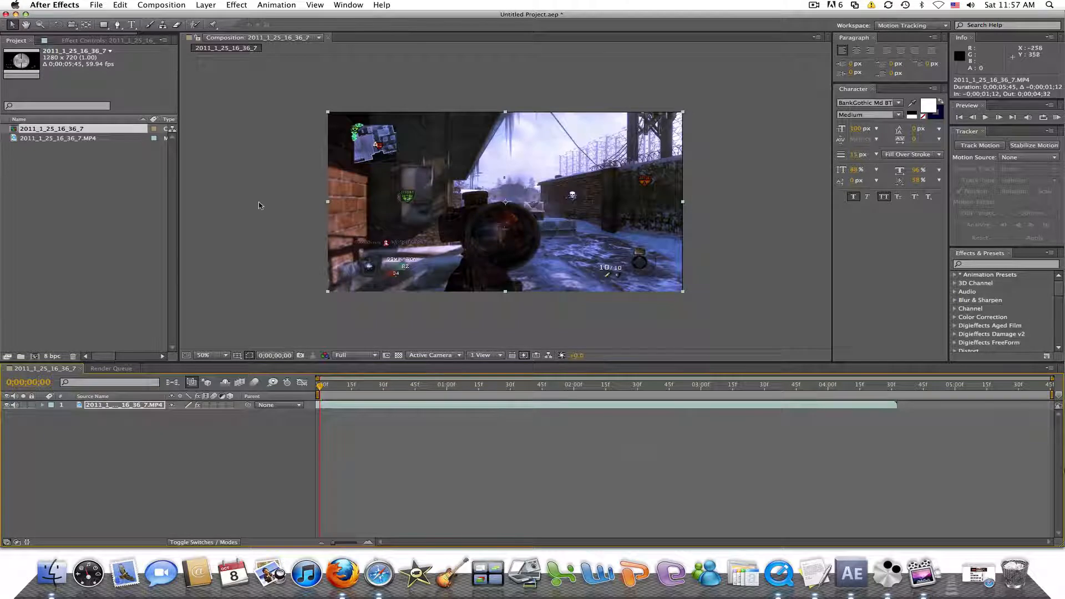
pyautogui.moveTo(407, 408)
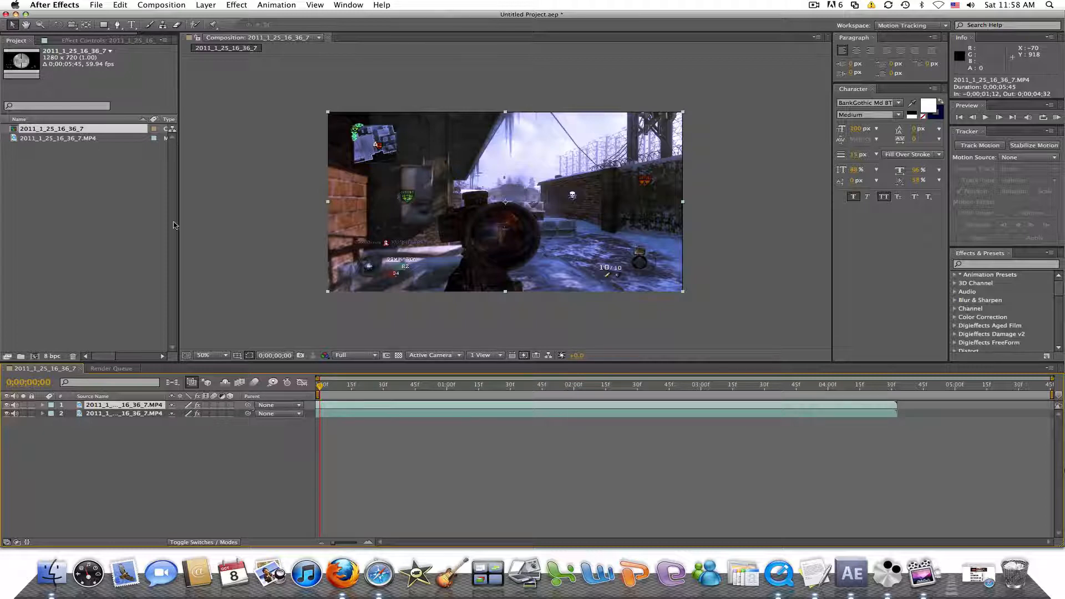
# Select the top gameplay layer and bring up the Animation menu for it.
pyautogui.click(122, 403)
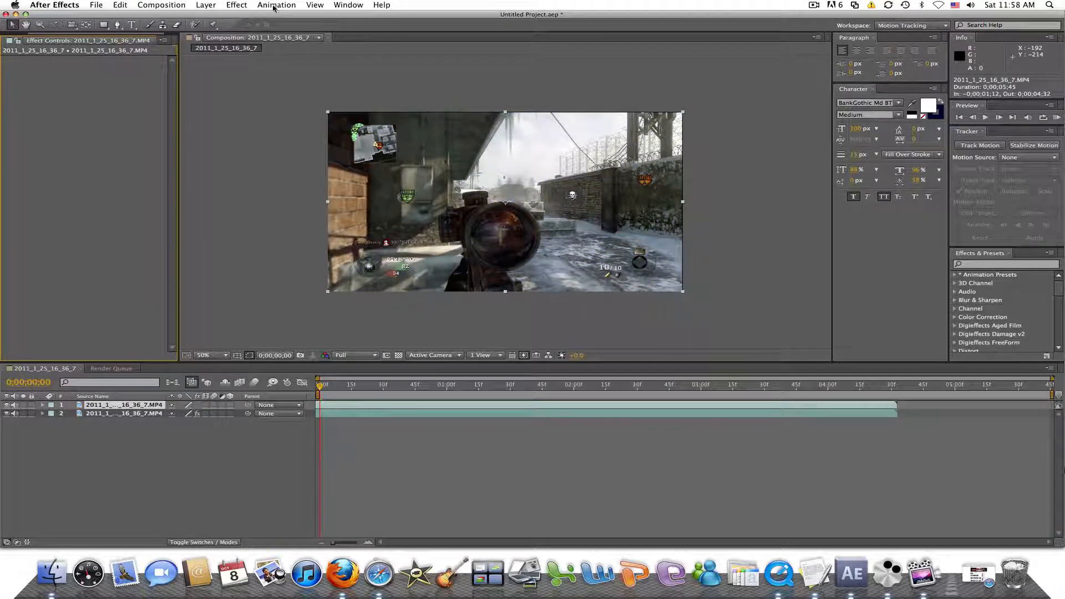
pyautogui.click(276, 4)
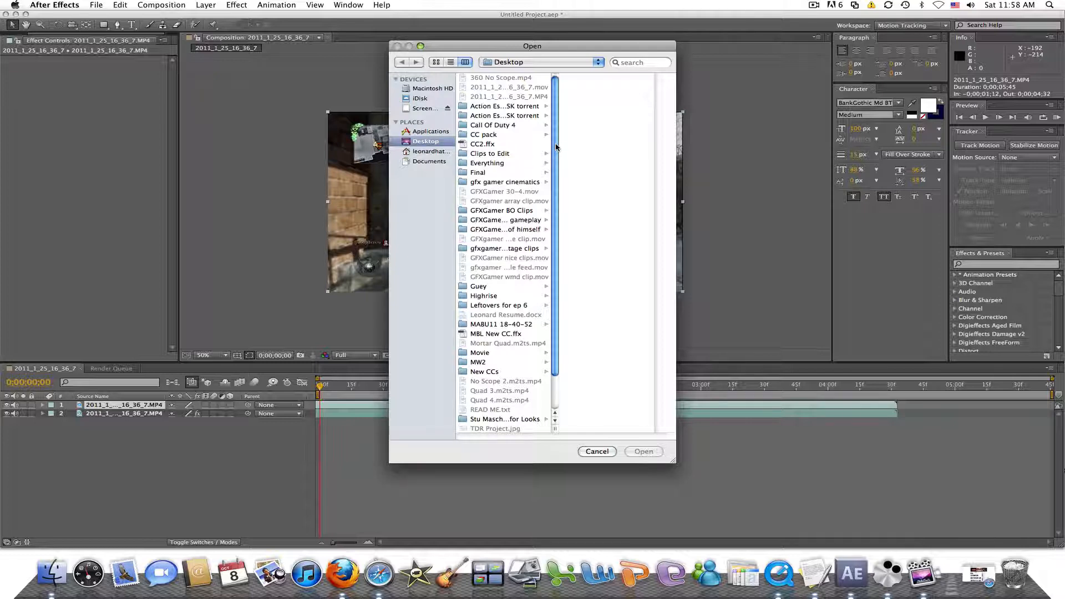
# Apply a .ffx look preset from the Desktop CC pack folder to the top layer.
pyautogui.click(484, 134)
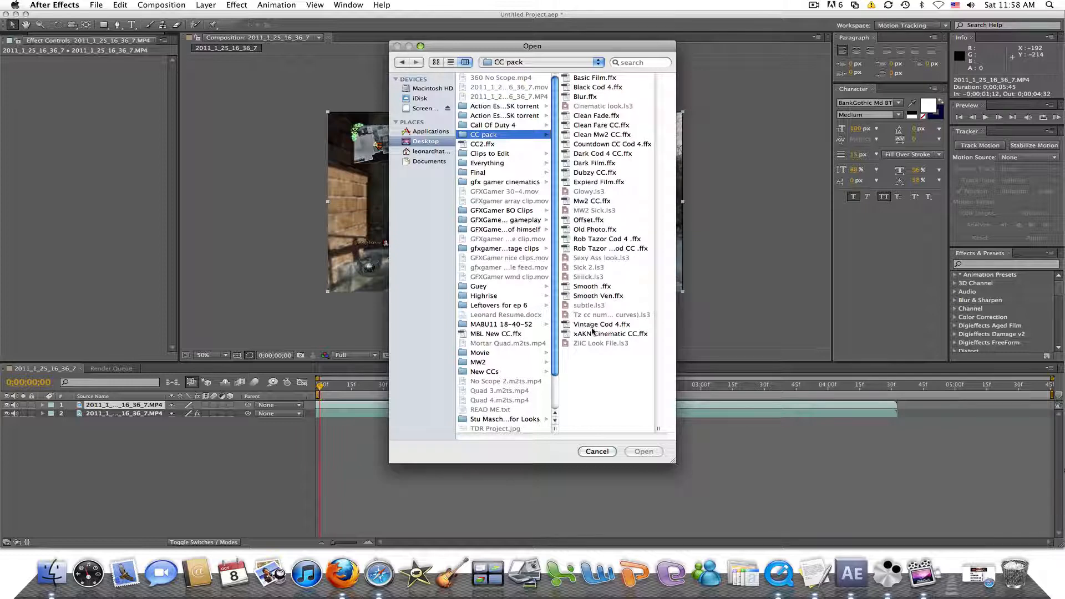
pyautogui.click(644, 451)
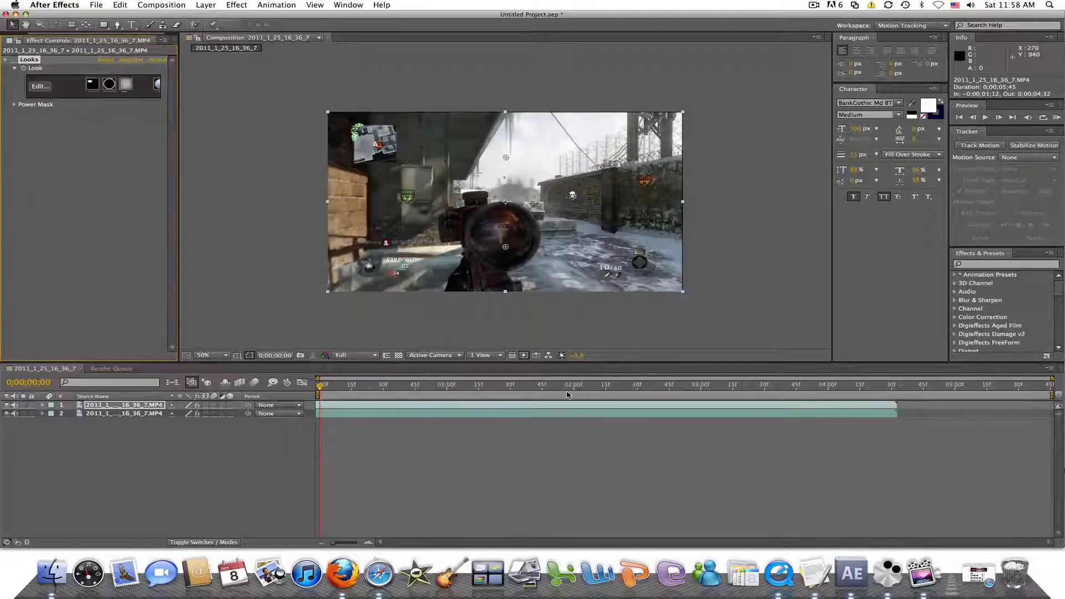
# Move the current time to 0;00;03;00 where the top layer's bluish look shows.
pyautogui.click(566, 386)
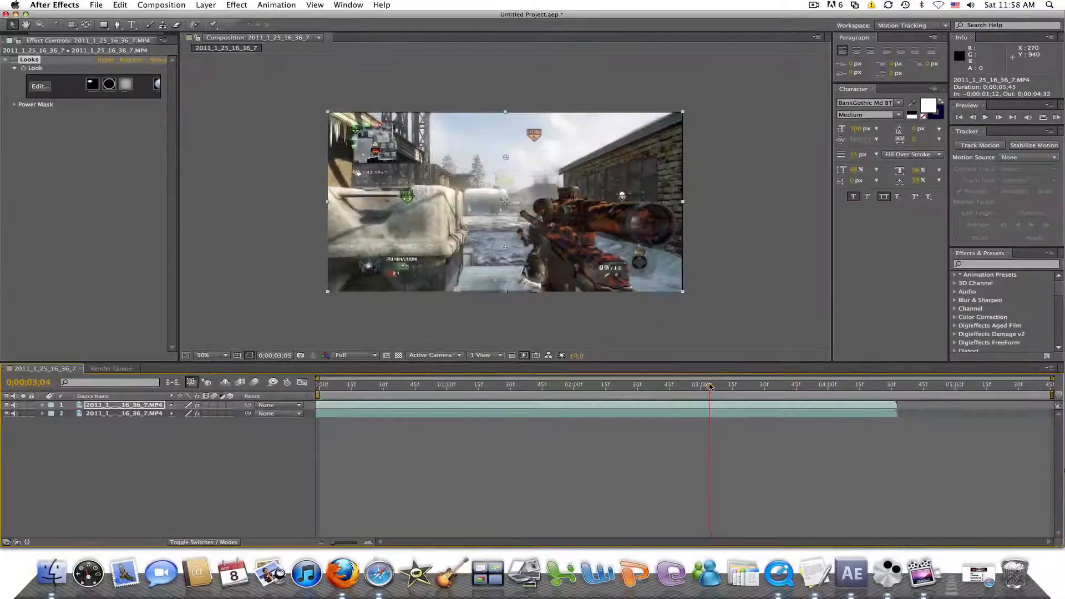
pyautogui.moveTo(710, 384); pyautogui.dragTo(697, 384)
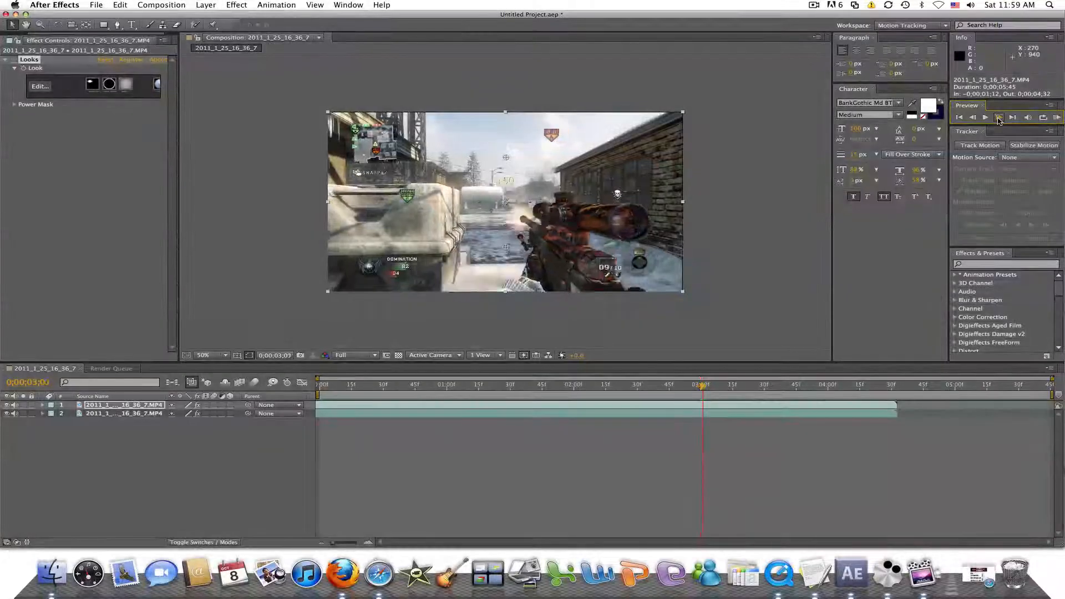
pyautogui.click(972, 117)
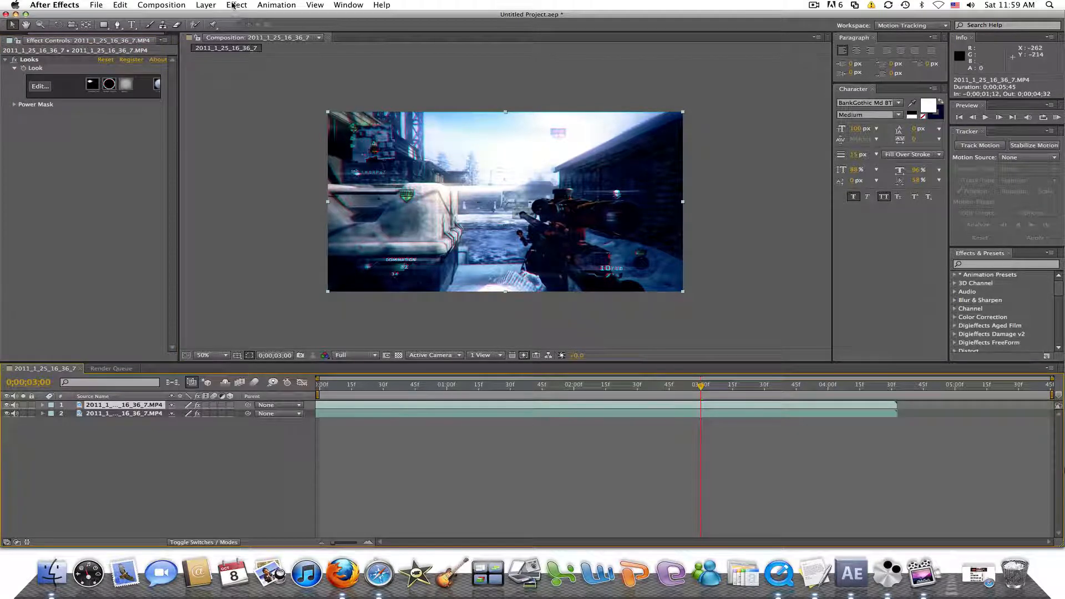
# Apply Effect > Distort > CC Lens to the top layer with default settings.
pyautogui.click(236, 4)
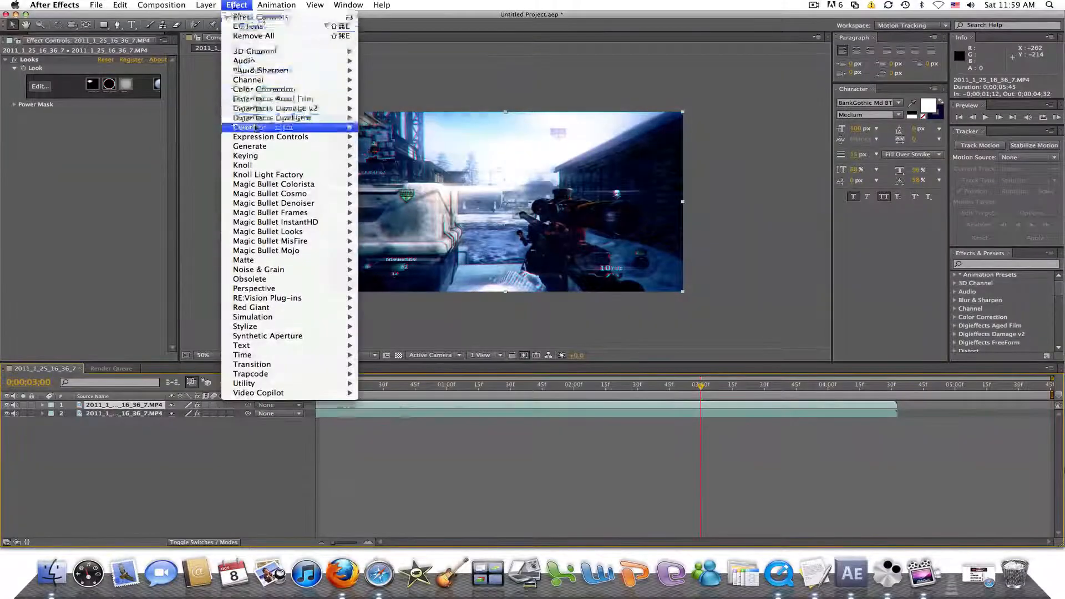
pyautogui.moveTo(246, 126)
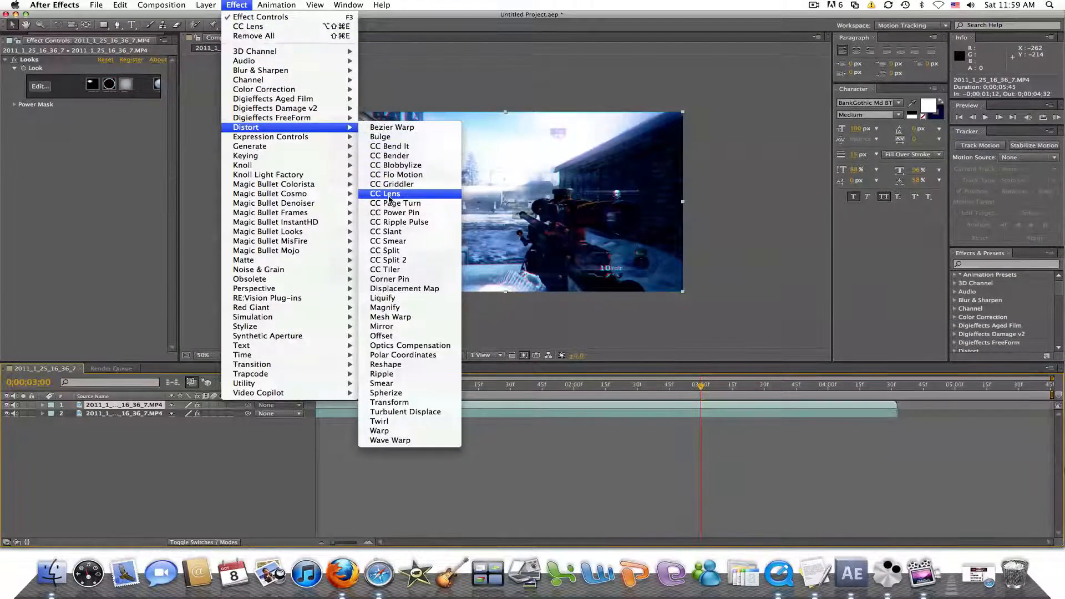
pyautogui.click(384, 193)
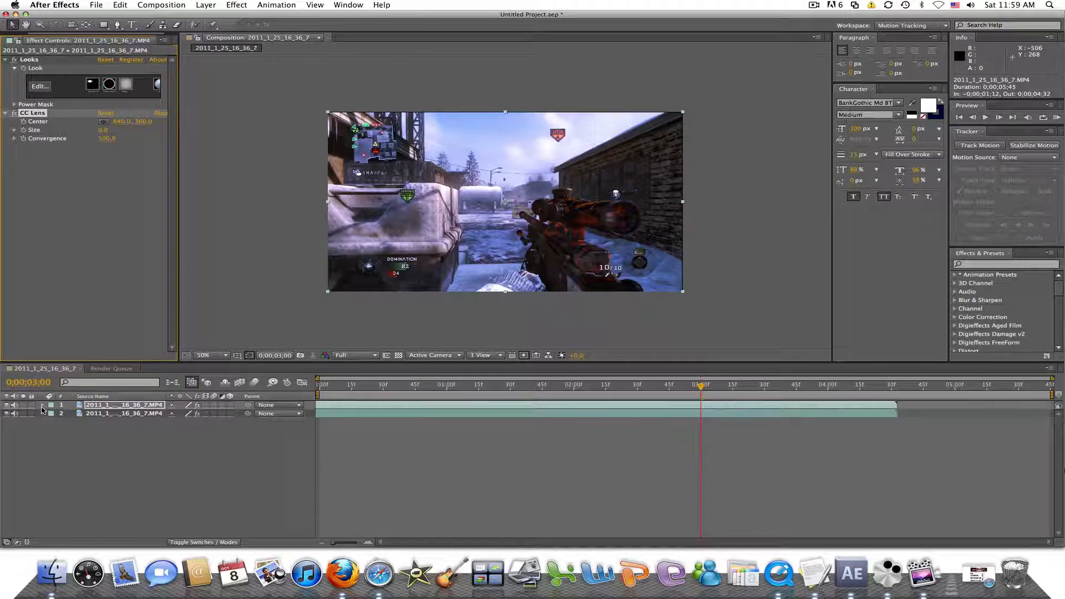
# Reveal the CC Lens settings under the top layer's Effects and key Size at 0 at 3;00.
pyautogui.click(43, 406)
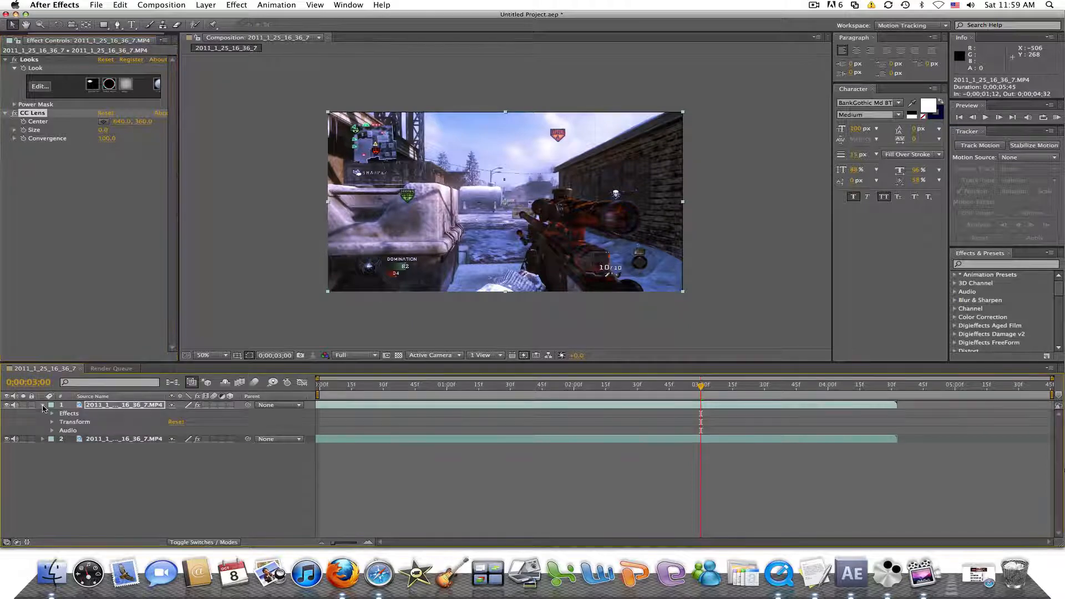
pyautogui.click(43, 413)
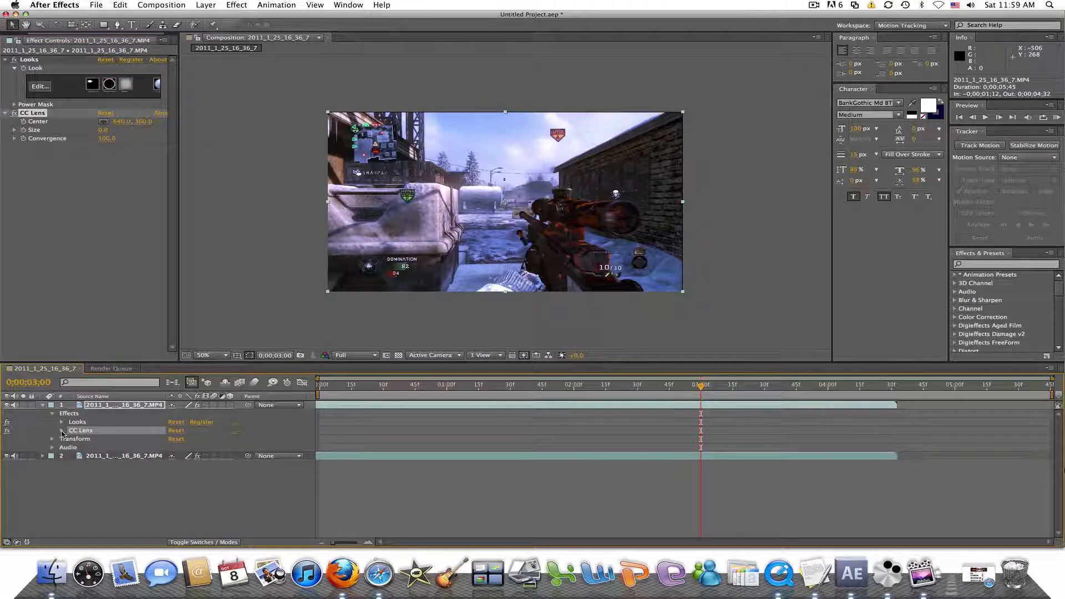
pyautogui.click(63, 431)
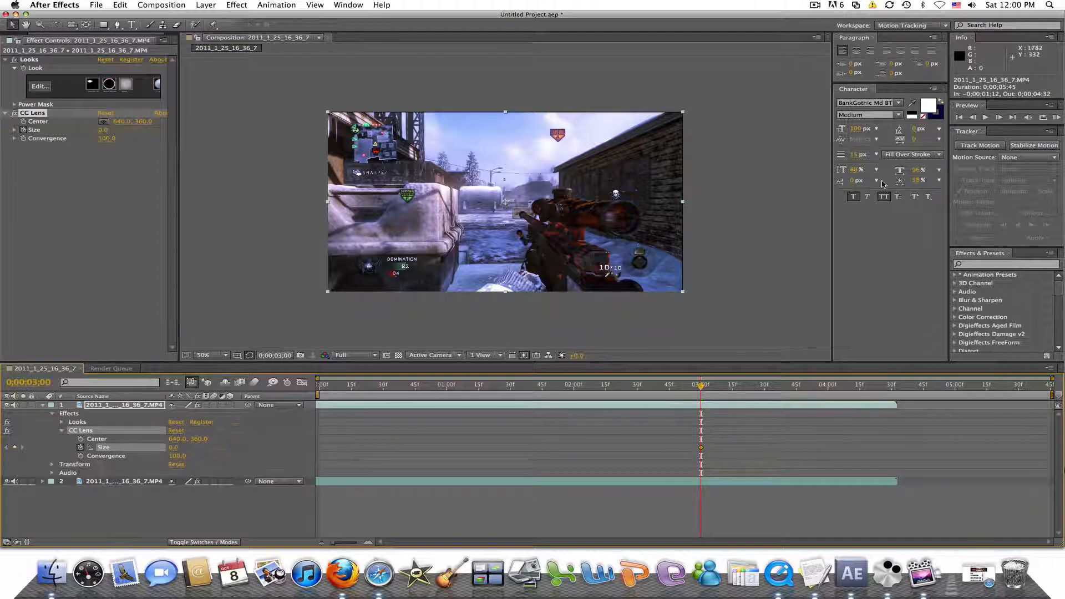
pyautogui.moveTo(999, 117)
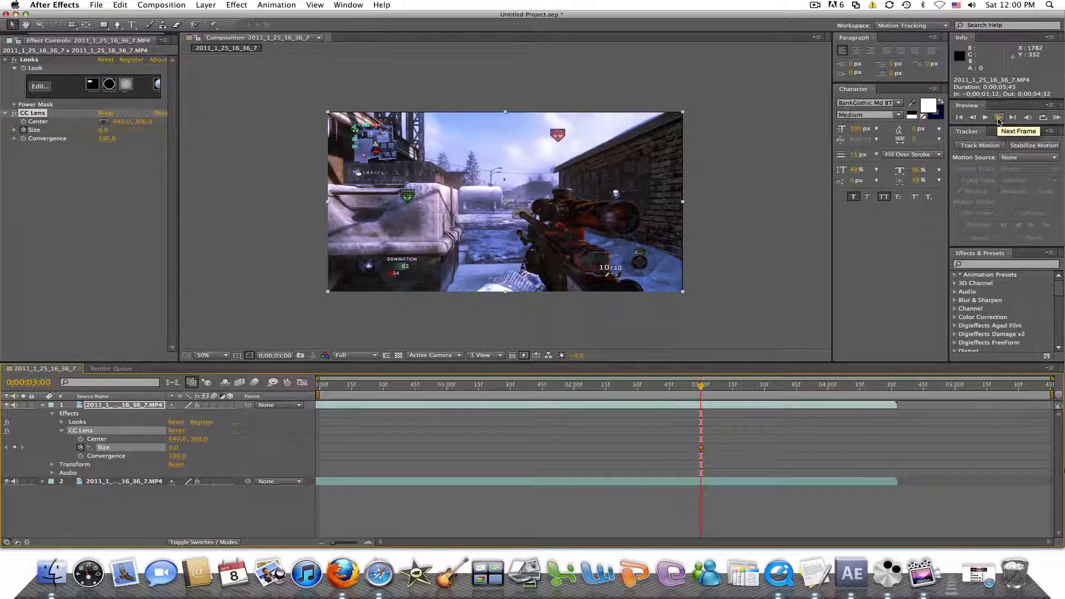
# Step forward to 3;15 and set CC Lens Size to 500 for the second keyframe.
pyautogui.click(998, 118)
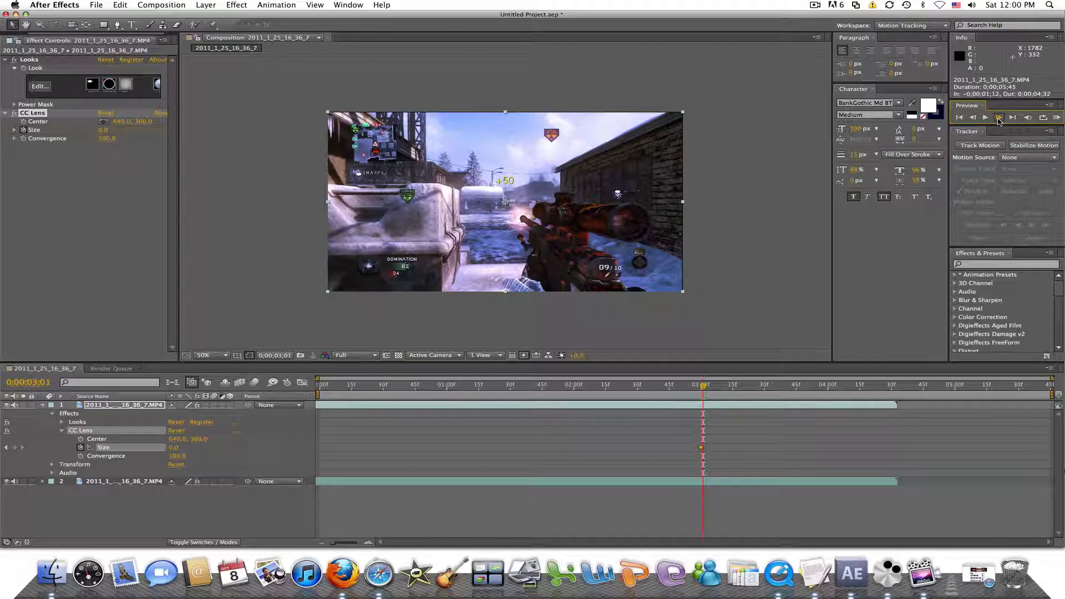
pyautogui.click(999, 117)
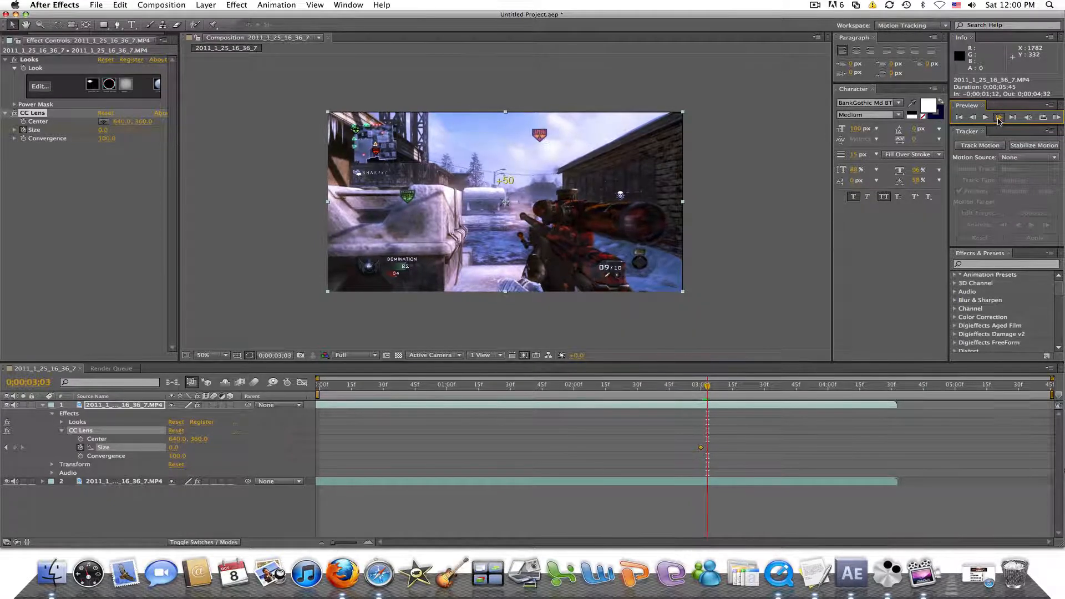
pyautogui.click(1000, 118)
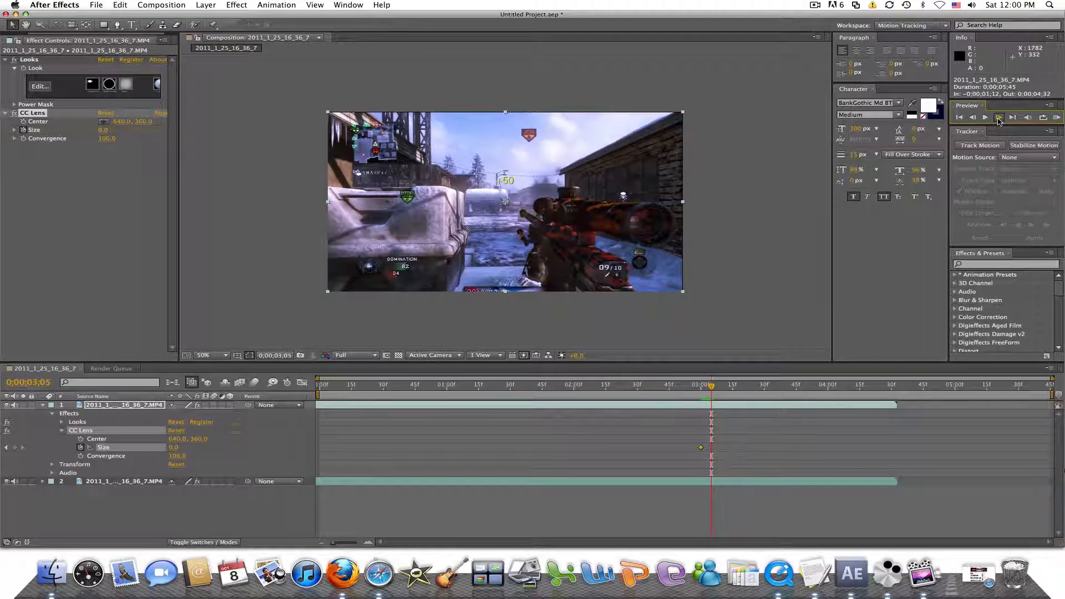
pyautogui.click(998, 118)
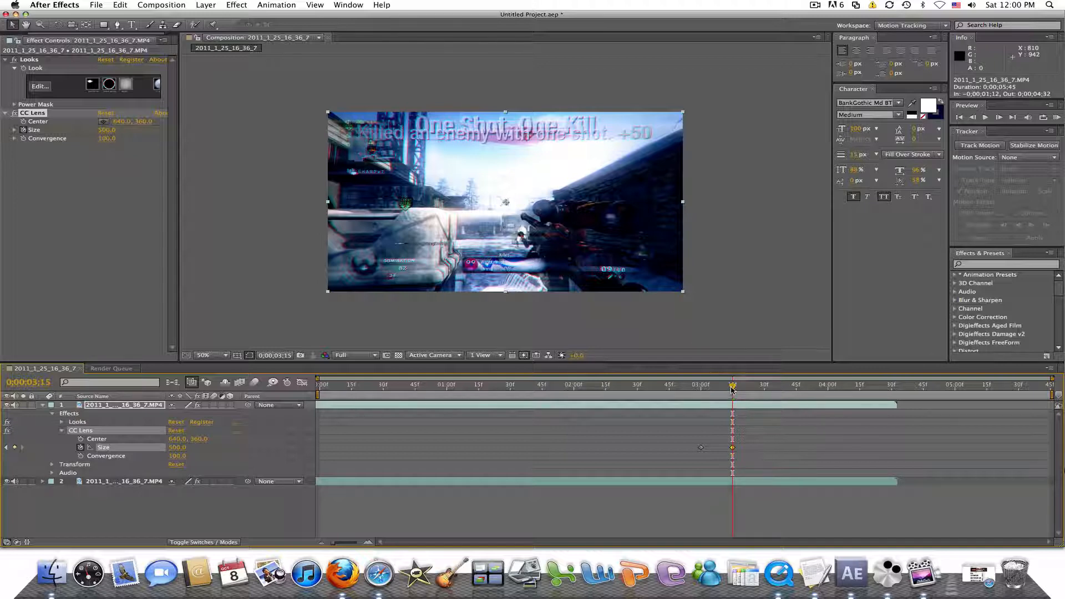
pyautogui.moveTo(732, 386)
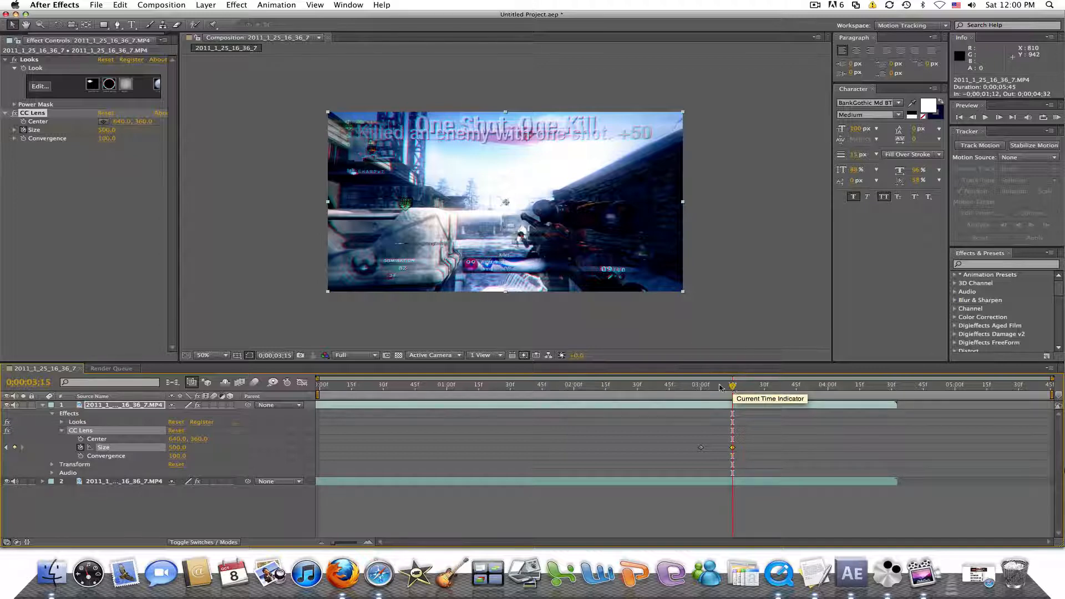
# Set the composition preview to Half resolution and play through the lens bubble-in transition.
pyautogui.click(353, 355)
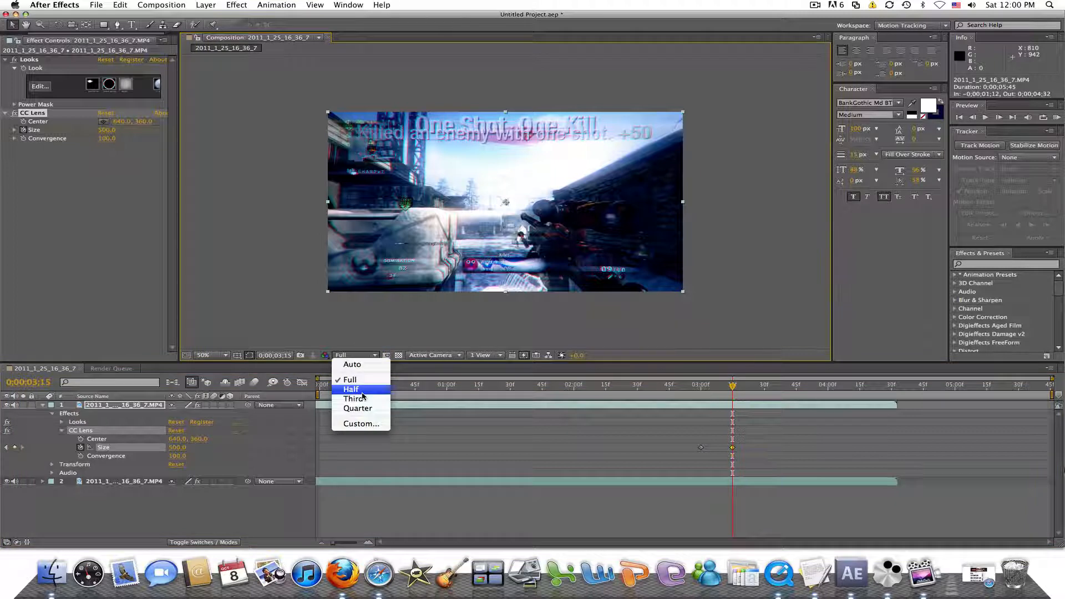
pyautogui.click(351, 389)
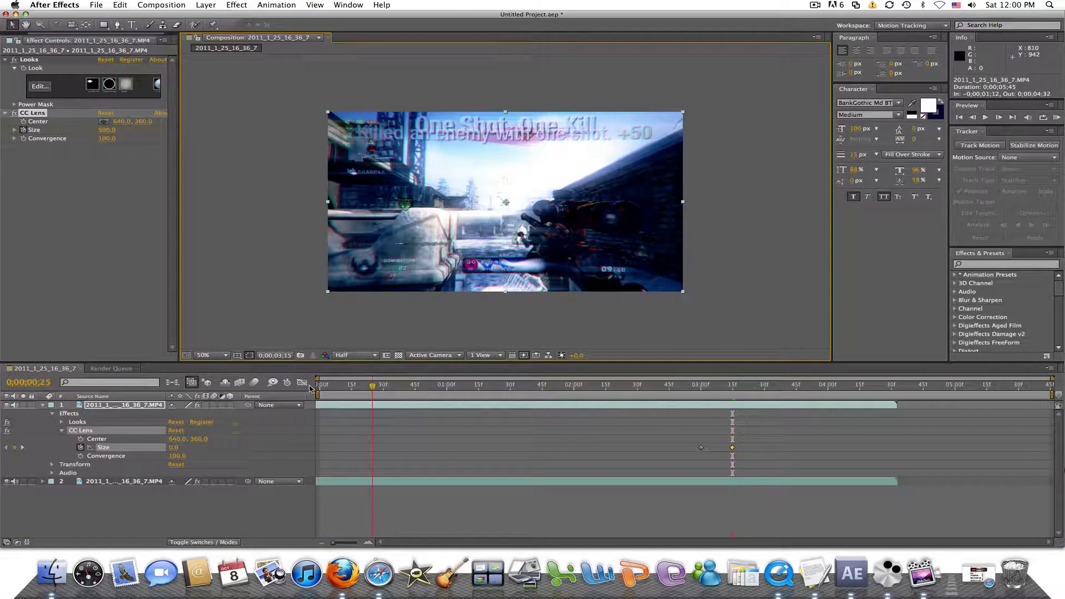
pyautogui.click(317, 384)
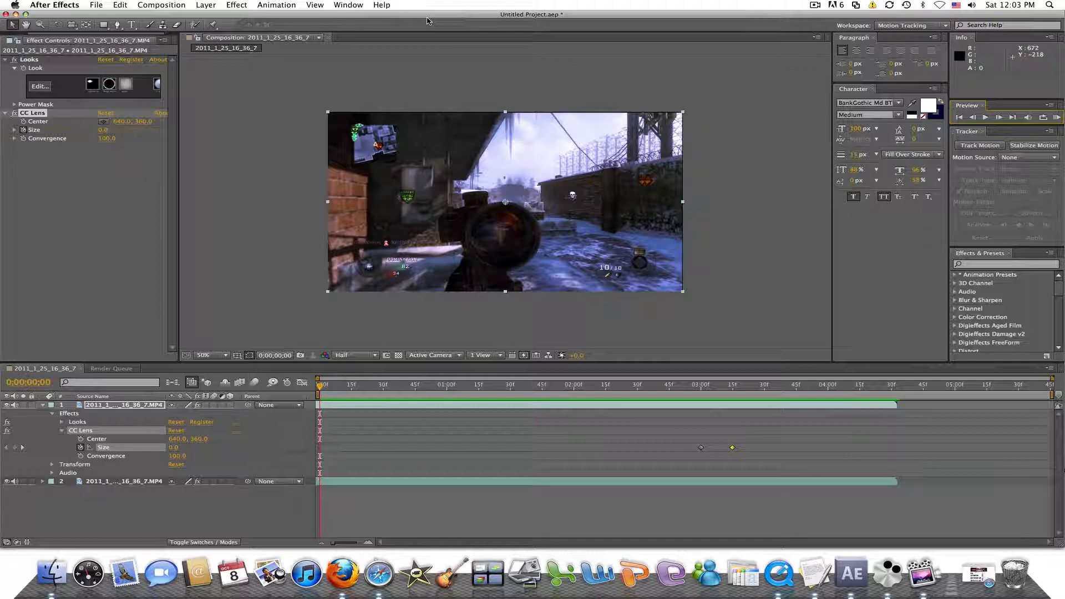
pyautogui.moveTo(730, 45)
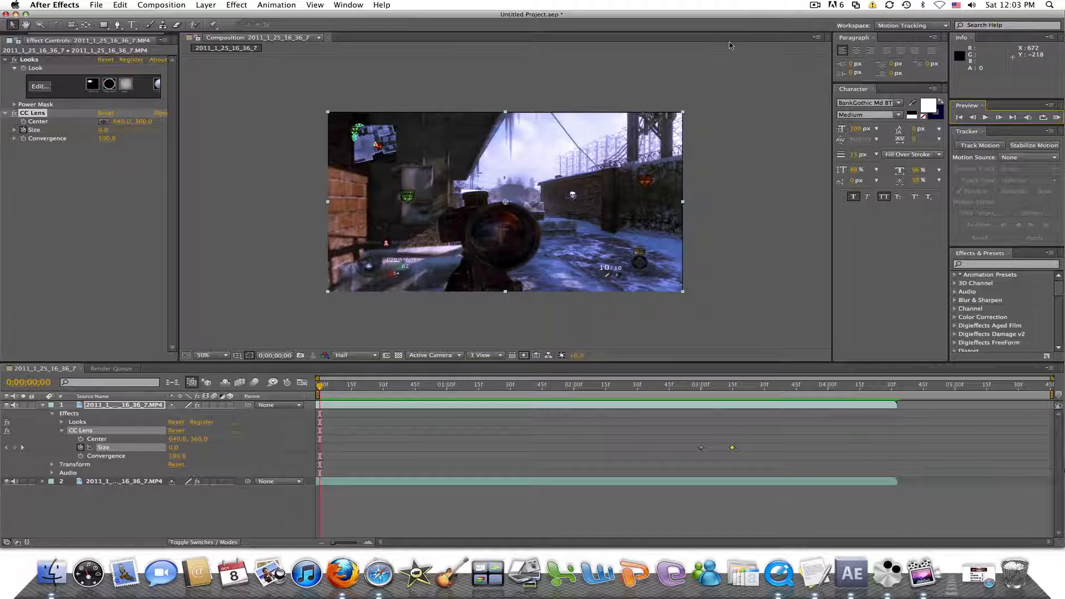